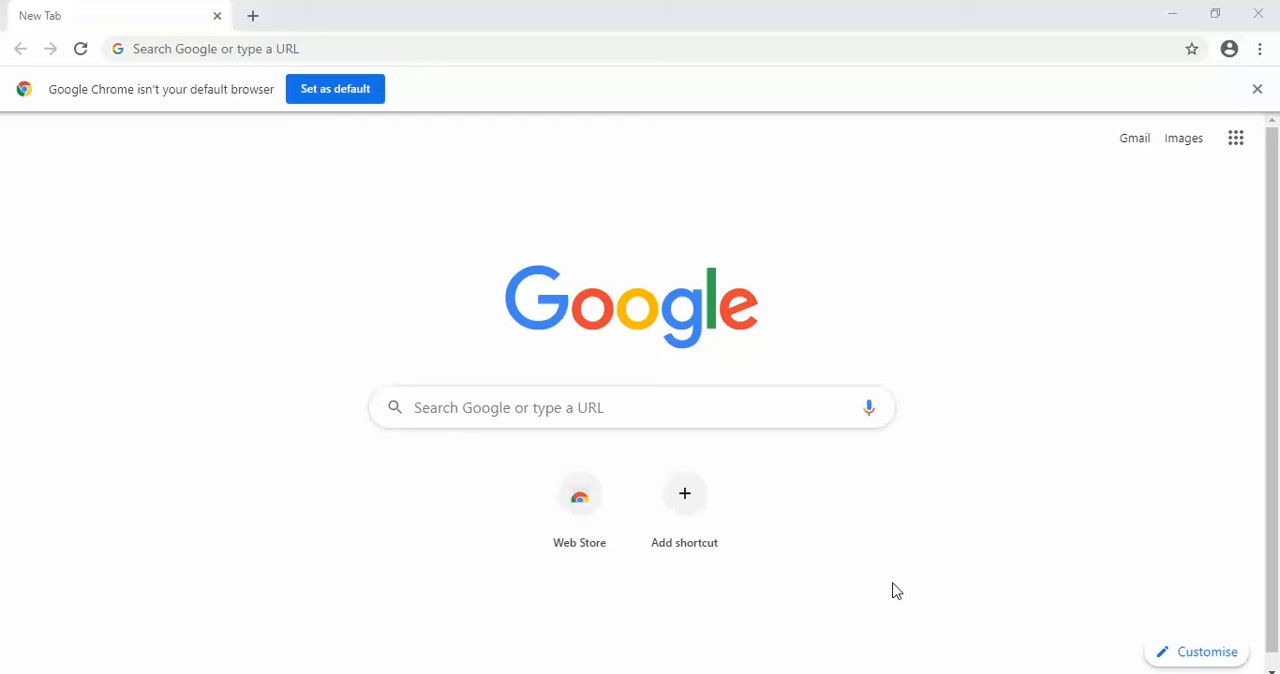
{"action": "mouse_move", "coordinate": [764, 336]}
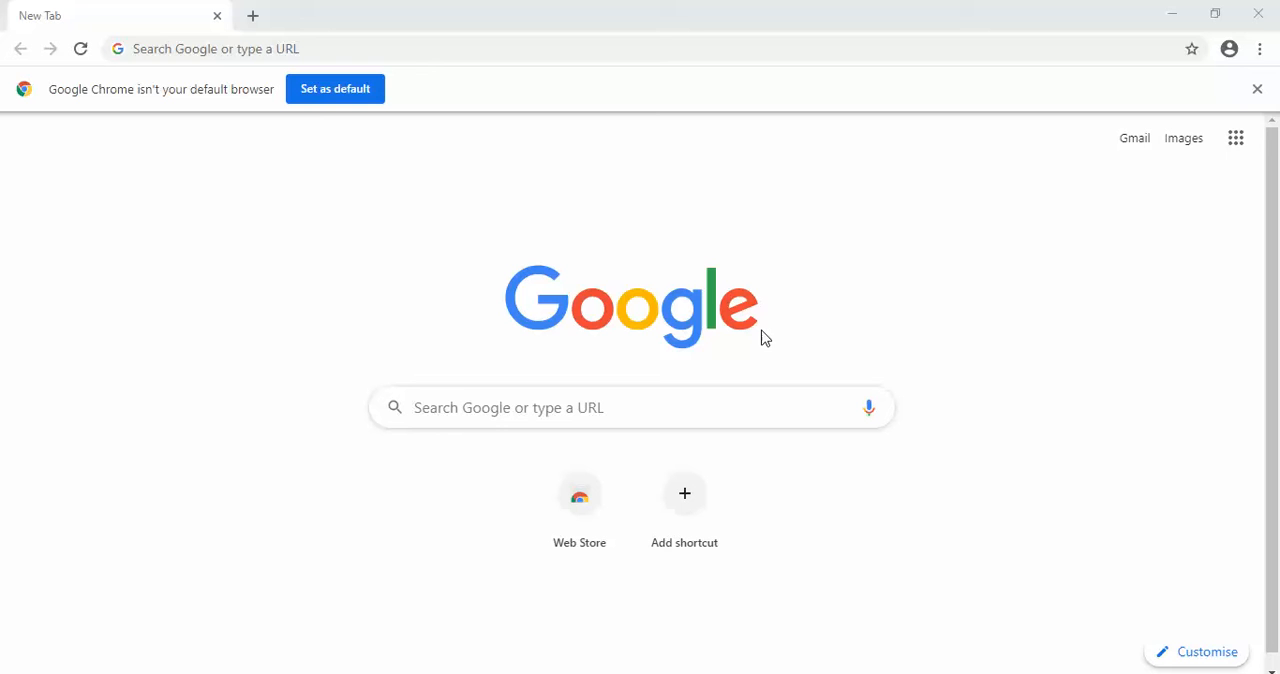
- Search Google for 'HOW TO DOWNLOAD WIN 10 iso' and reach Microsoft's Download Windows 10 page
{"action": "left_click", "coordinate": [434, 48]}
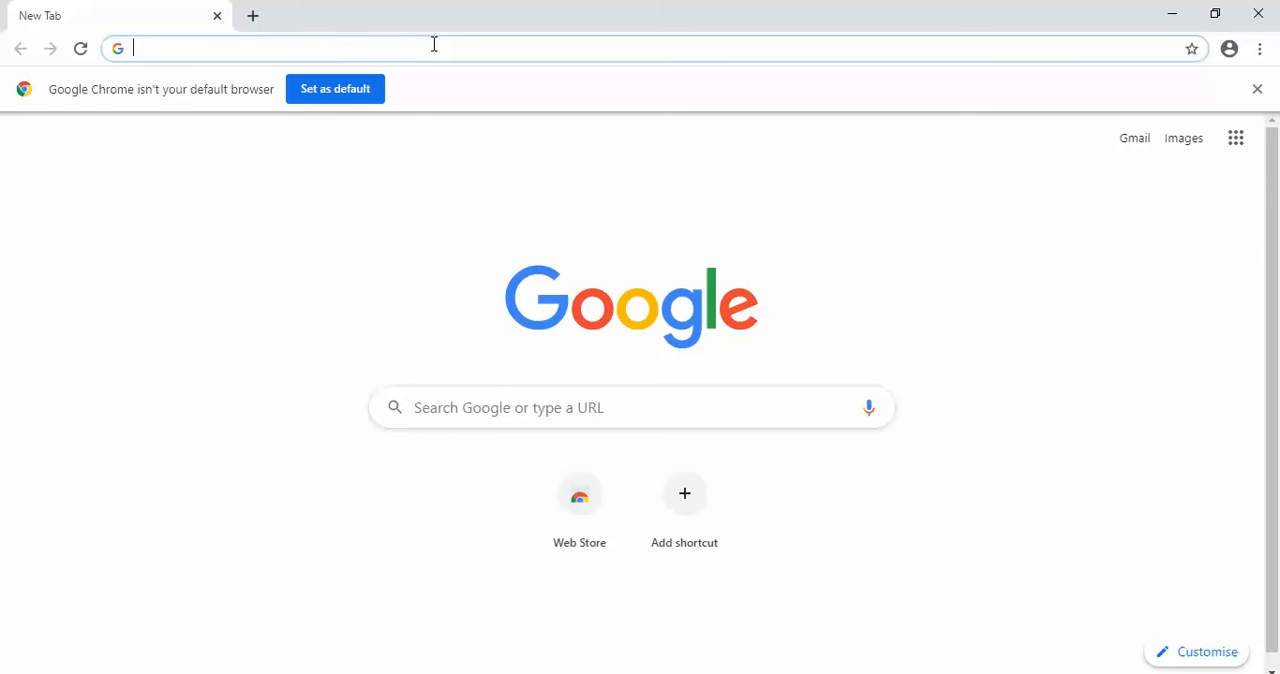
{"action": "type", "text": "HOW TO DOWNLOAD WIN 10 iso"}
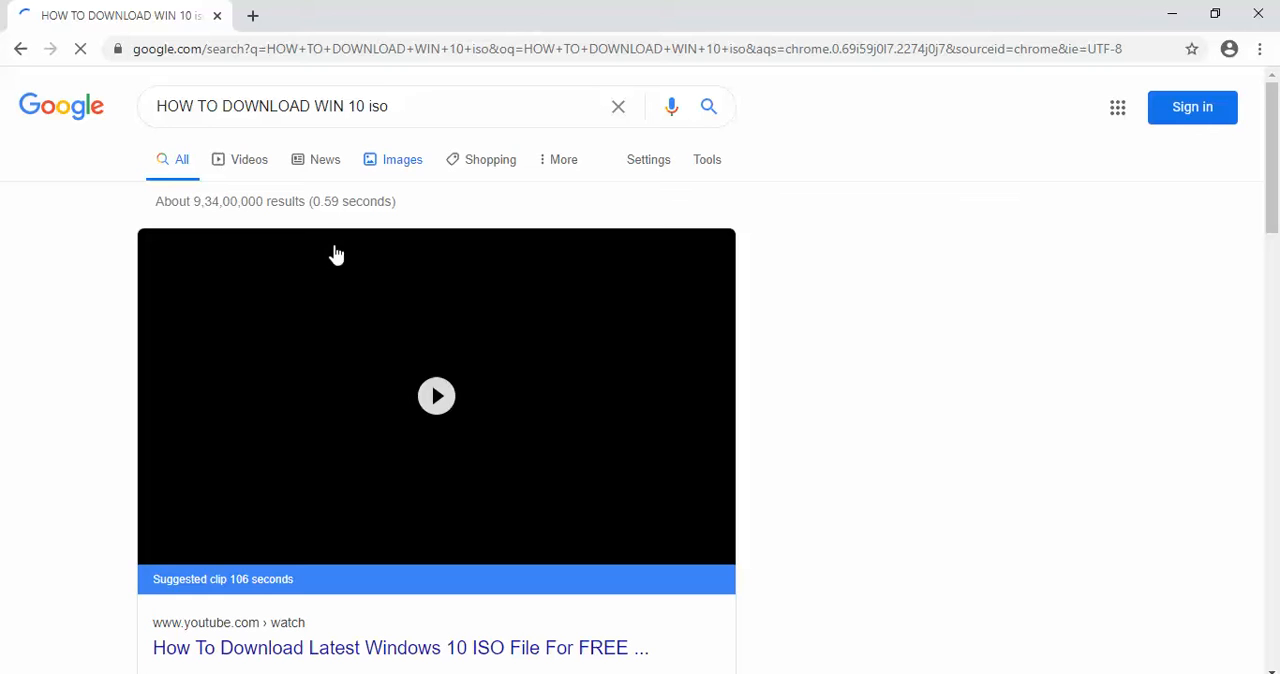
{"action": "scroll", "scroll_direction": "down", "scroll_amount": 3}
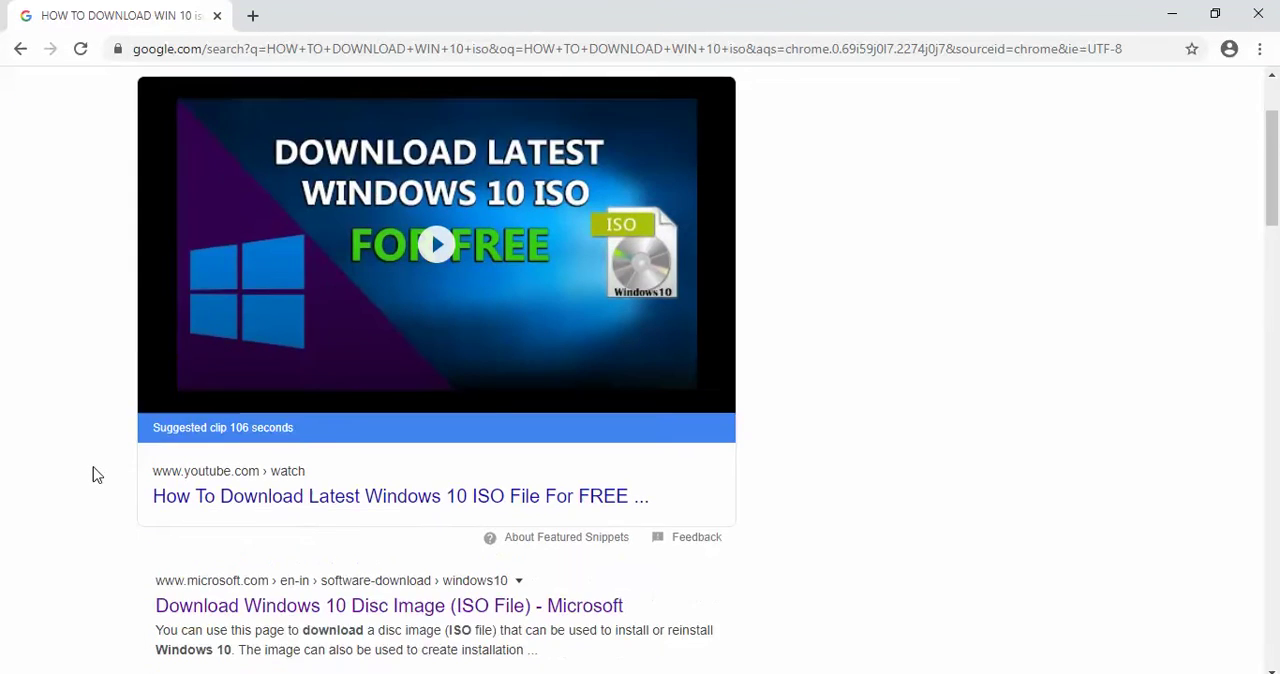
{"action": "scroll", "scroll_direction": "down", "scroll_amount": 3}
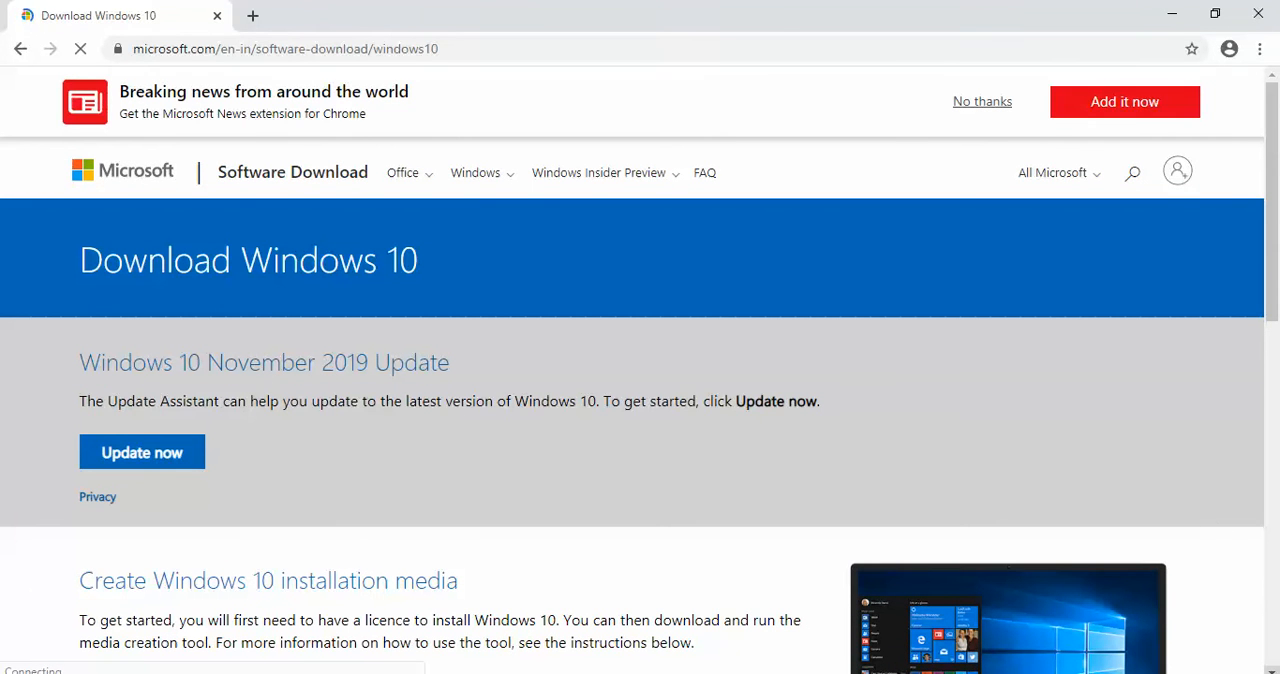
- Download the media creation tool from the 'Create Windows 10 installation media' section
{"action": "scroll", "scroll_direction": "down", "scroll_amount": 3}
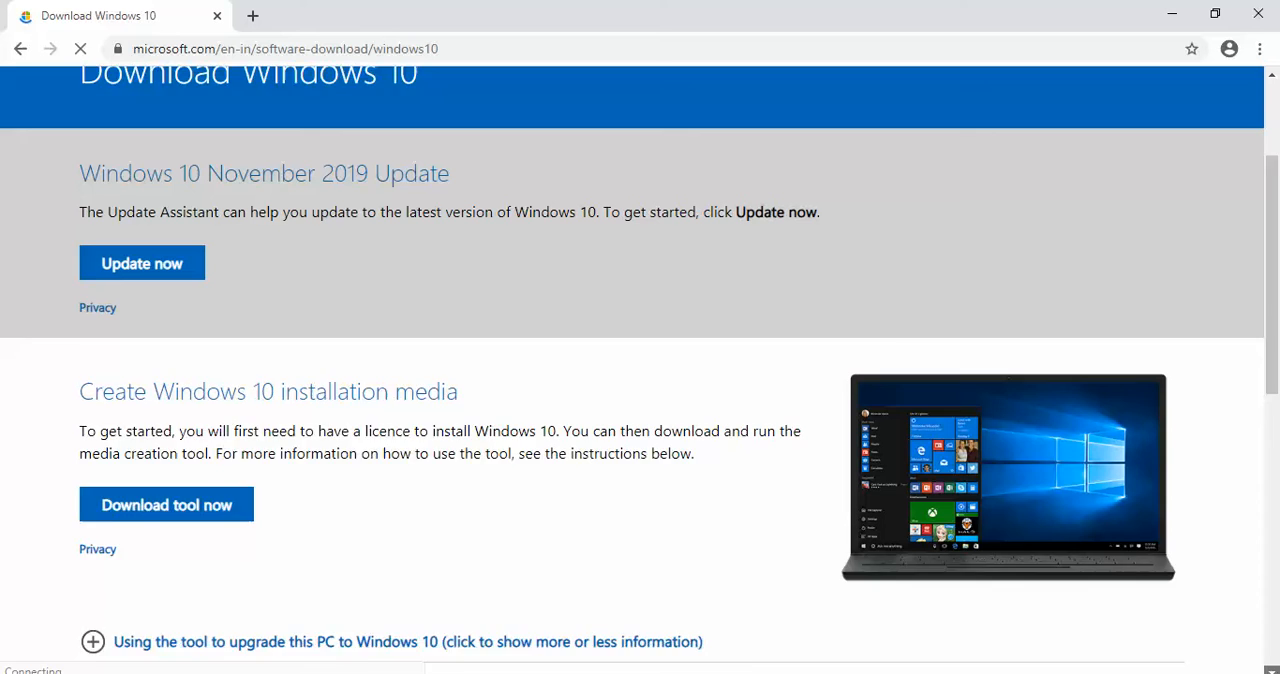
{"action": "scroll", "scroll_direction": "down", "scroll_amount": 3}
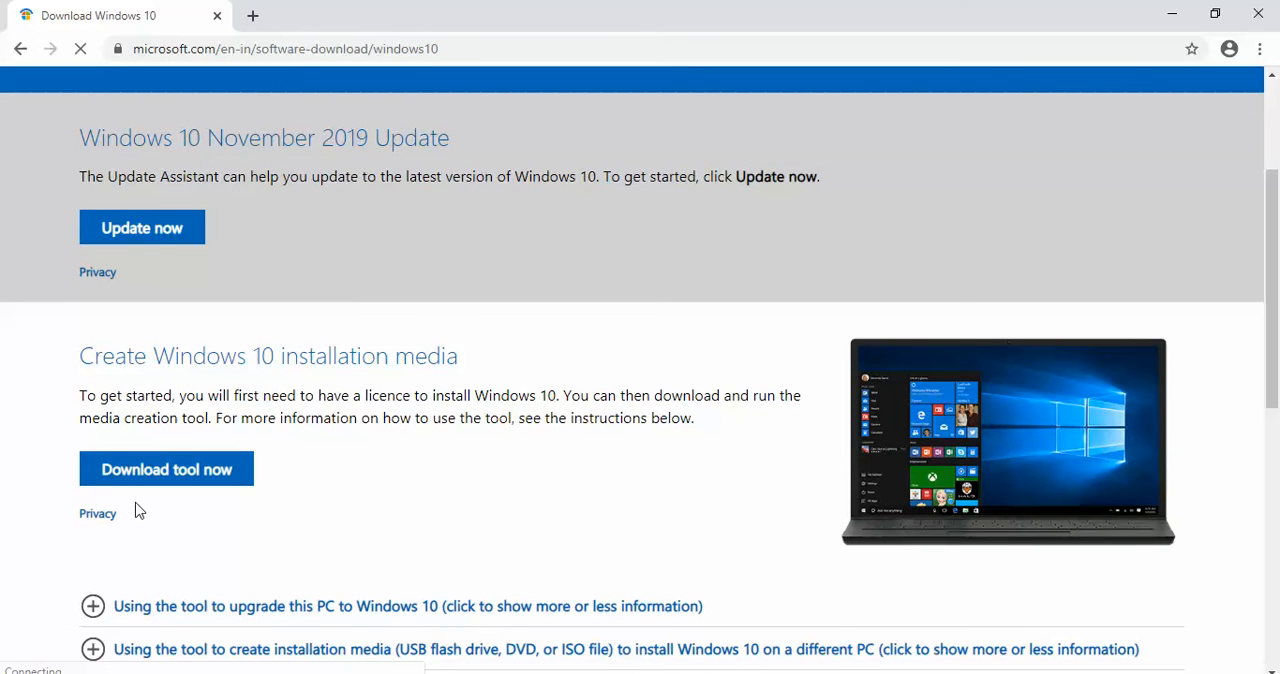
{"action": "mouse_move", "coordinate": [176, 504]}
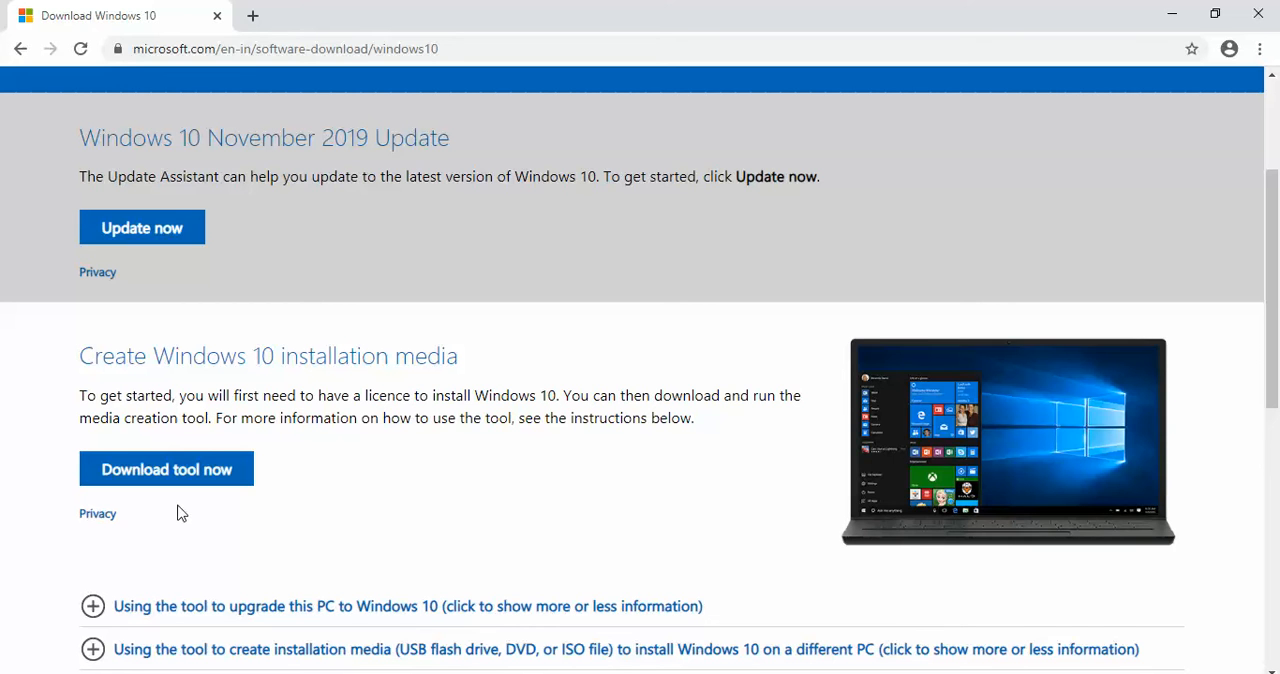
{"action": "mouse_move", "coordinate": [412, 508]}
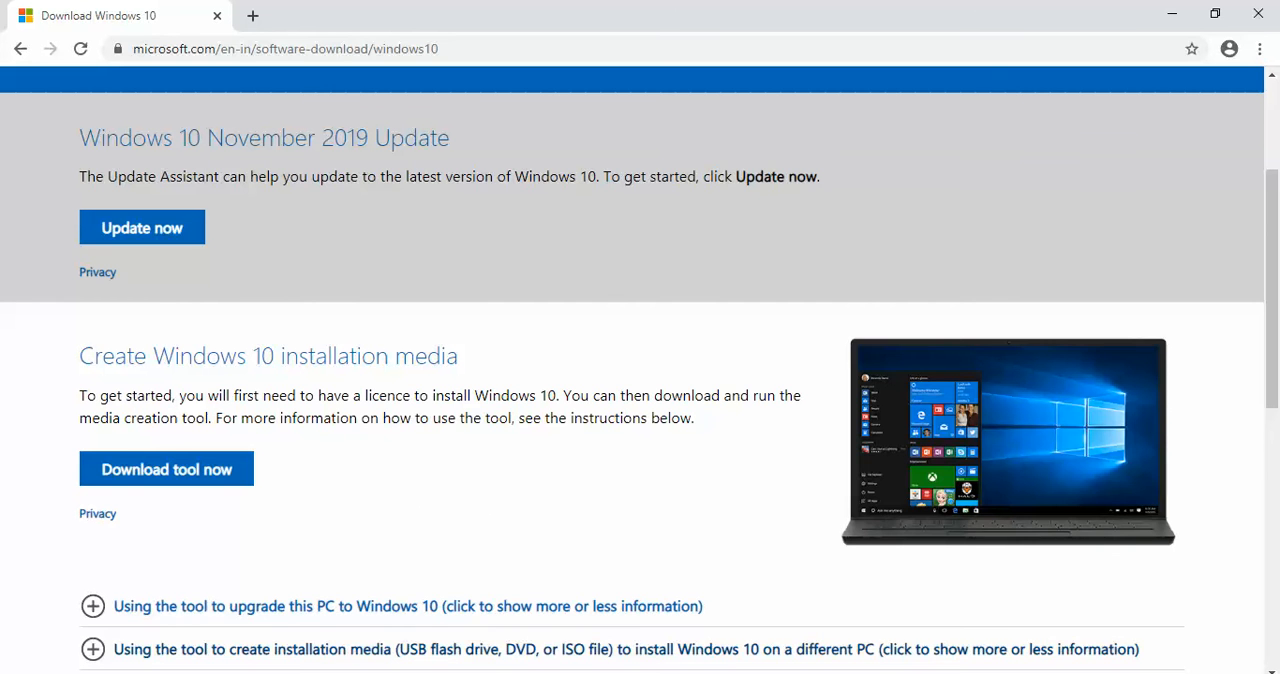
{"action": "left_click", "coordinate": [166, 468]}
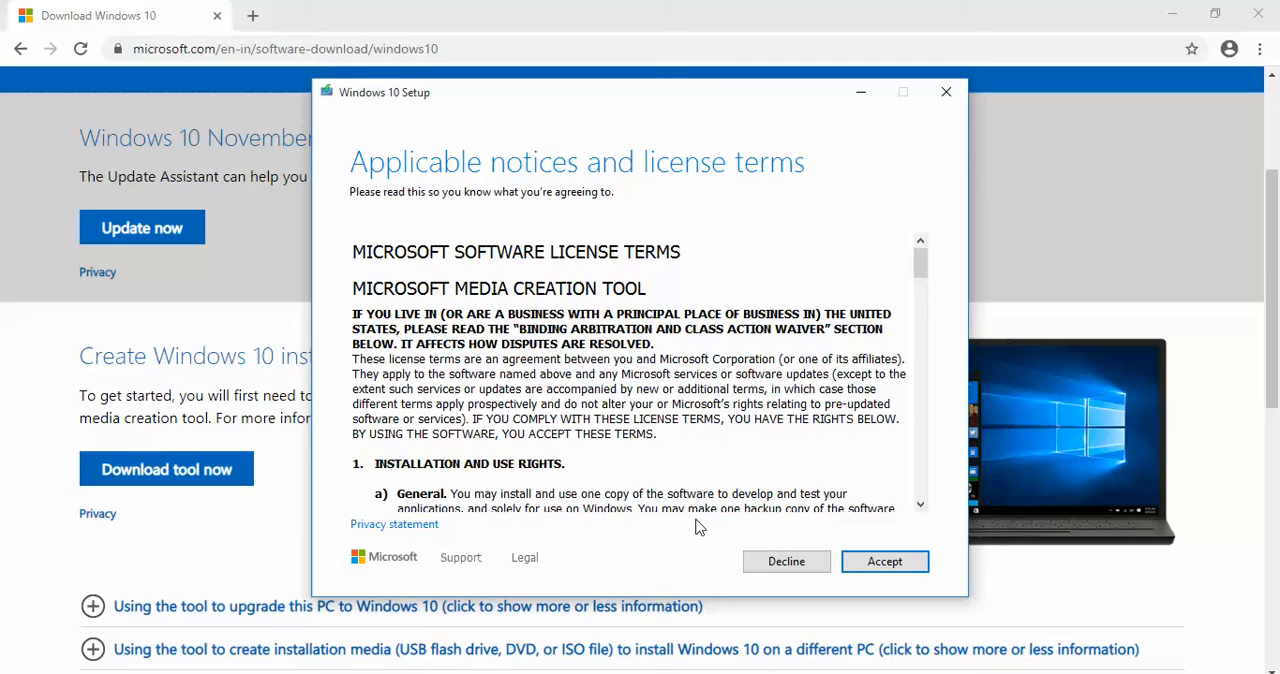
- Accept the Windows 10 Setup license terms
{"action": "left_click", "coordinate": [884, 560]}
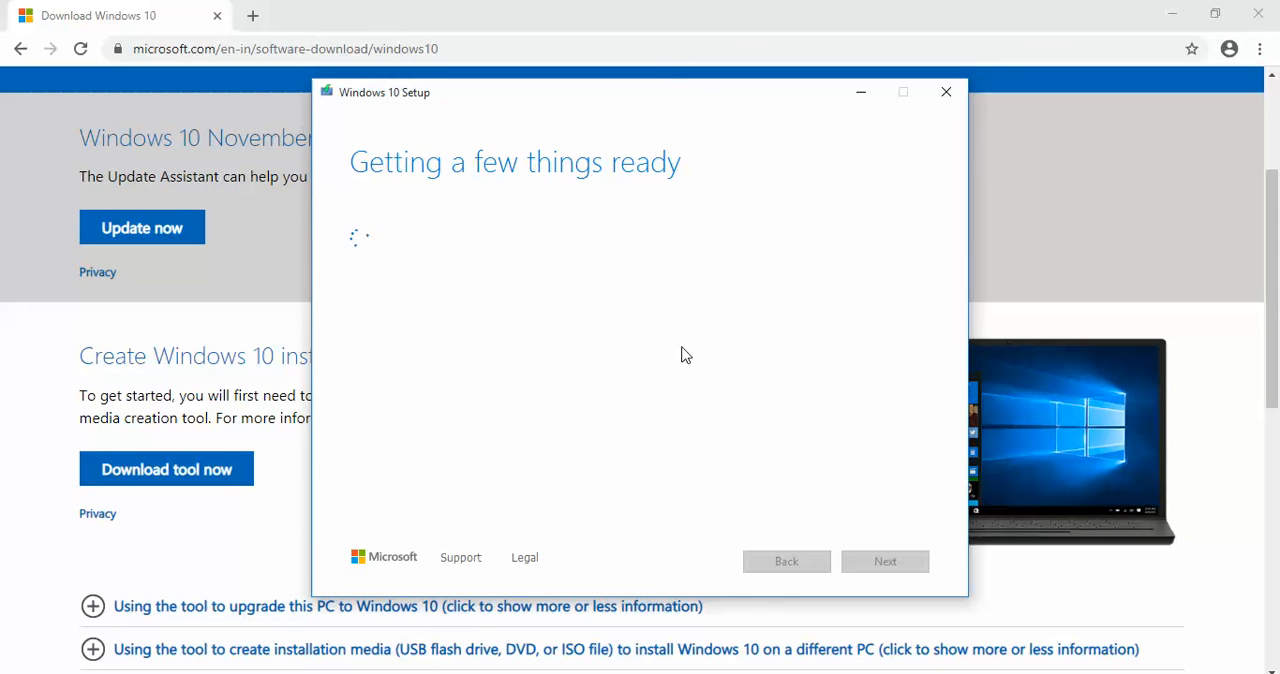
{"action": "mouse_move", "coordinate": [652, 362]}
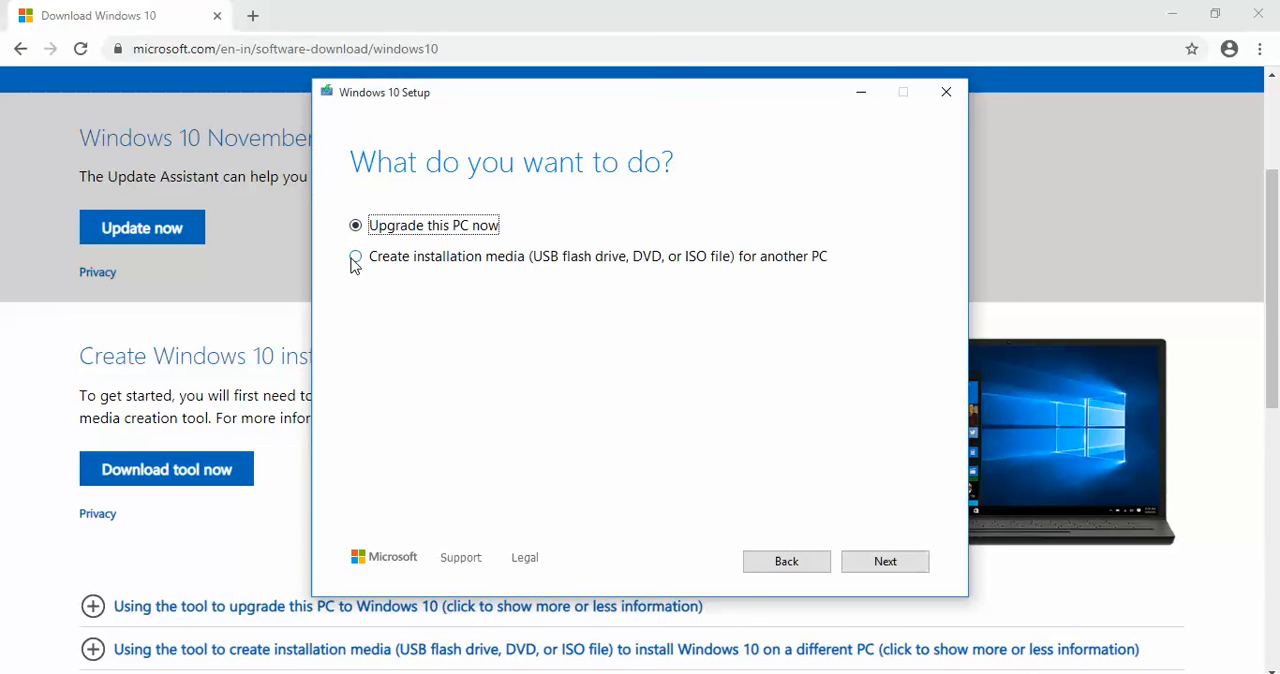
- Choose 'Create installation media for another PC' and continue
{"action": "left_click", "coordinate": [356, 256]}
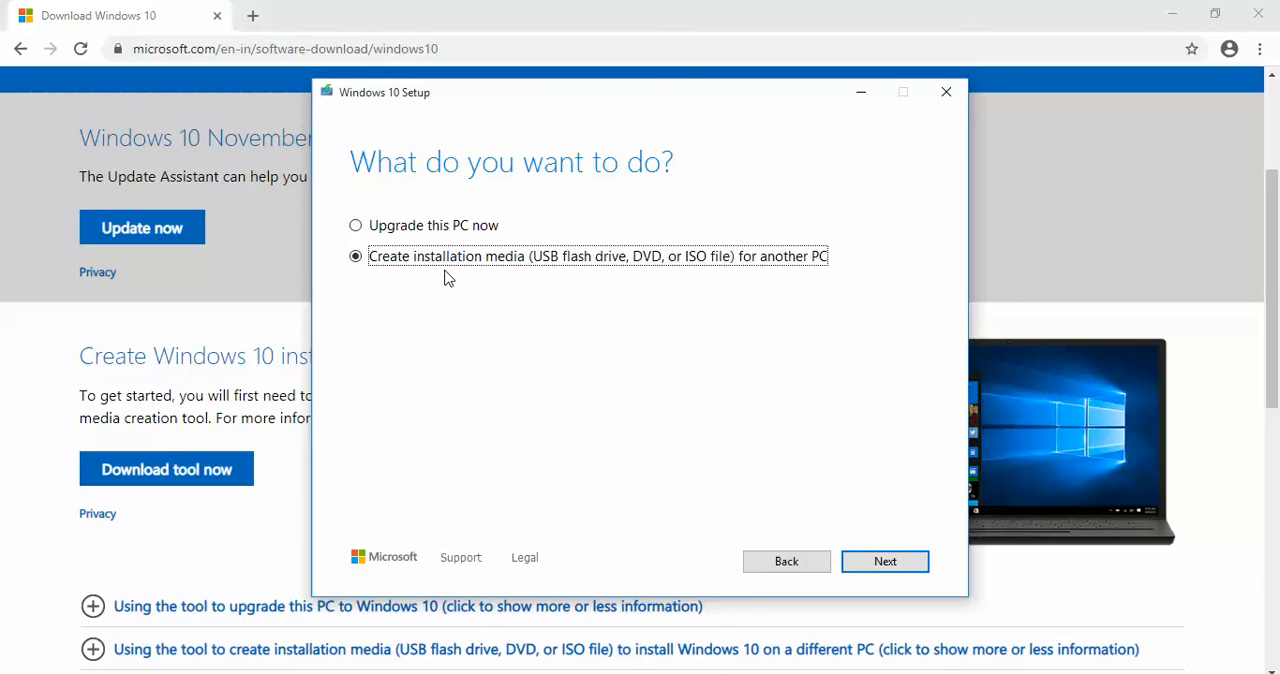
{"action": "mouse_move", "coordinate": [570, 276]}
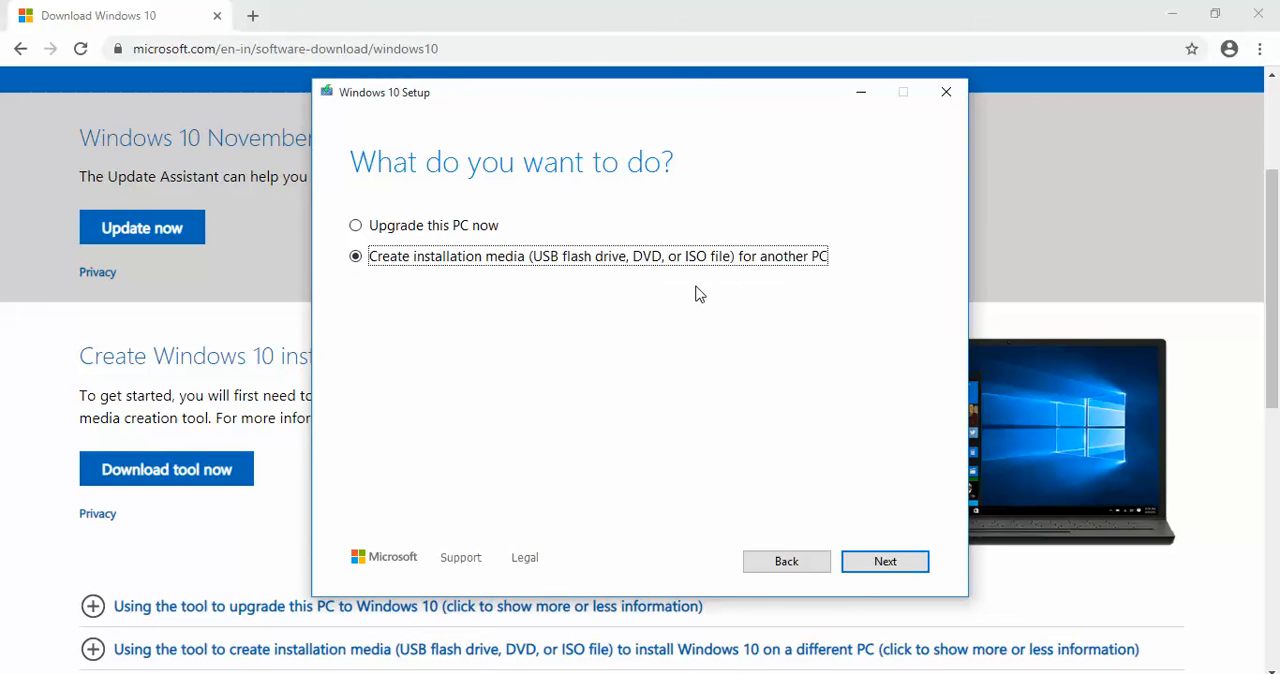
{"action": "mouse_move", "coordinate": [842, 480]}
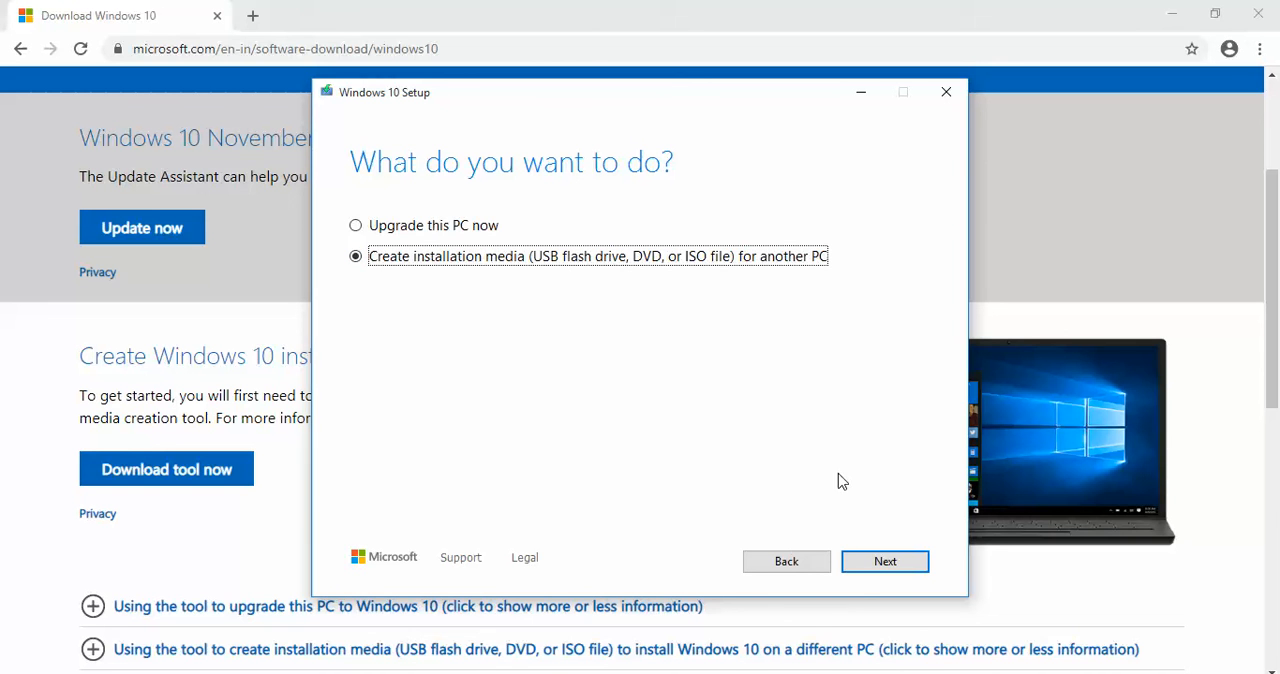
{"action": "left_click", "coordinate": [884, 560]}
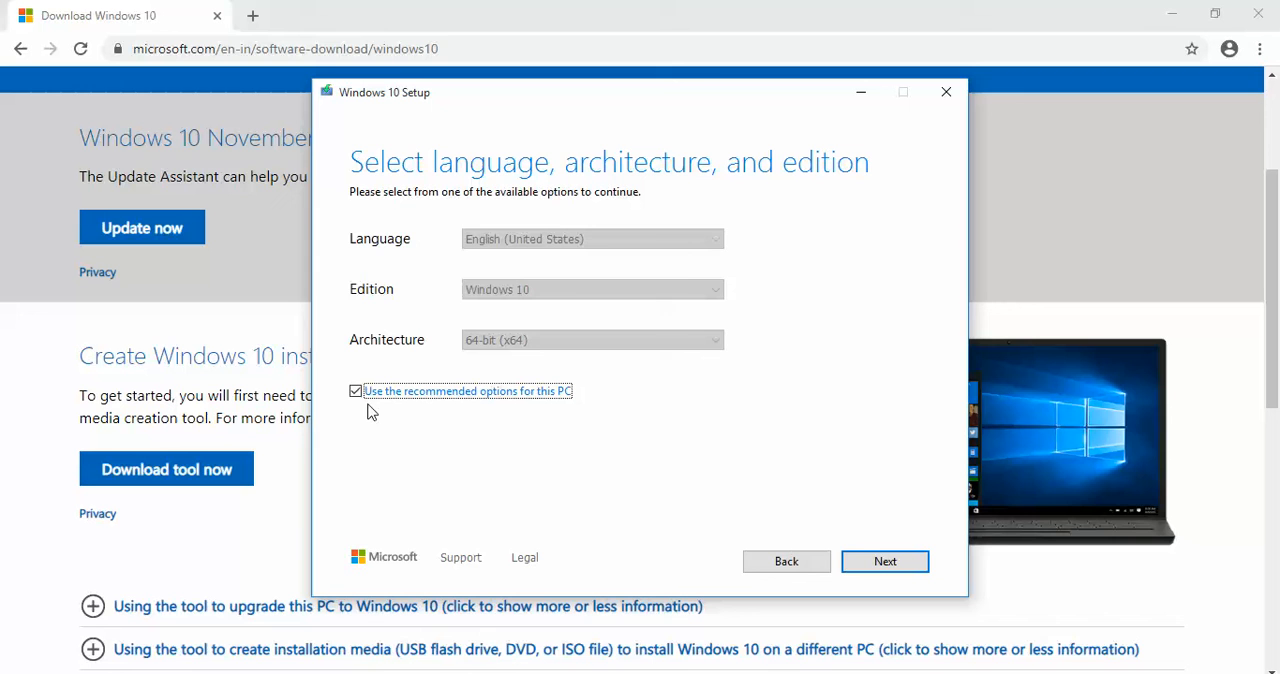
- Keep English (United States), Windows 10, 64-bit (x64) with recommended options and continue
{"action": "left_click", "coordinate": [356, 392]}
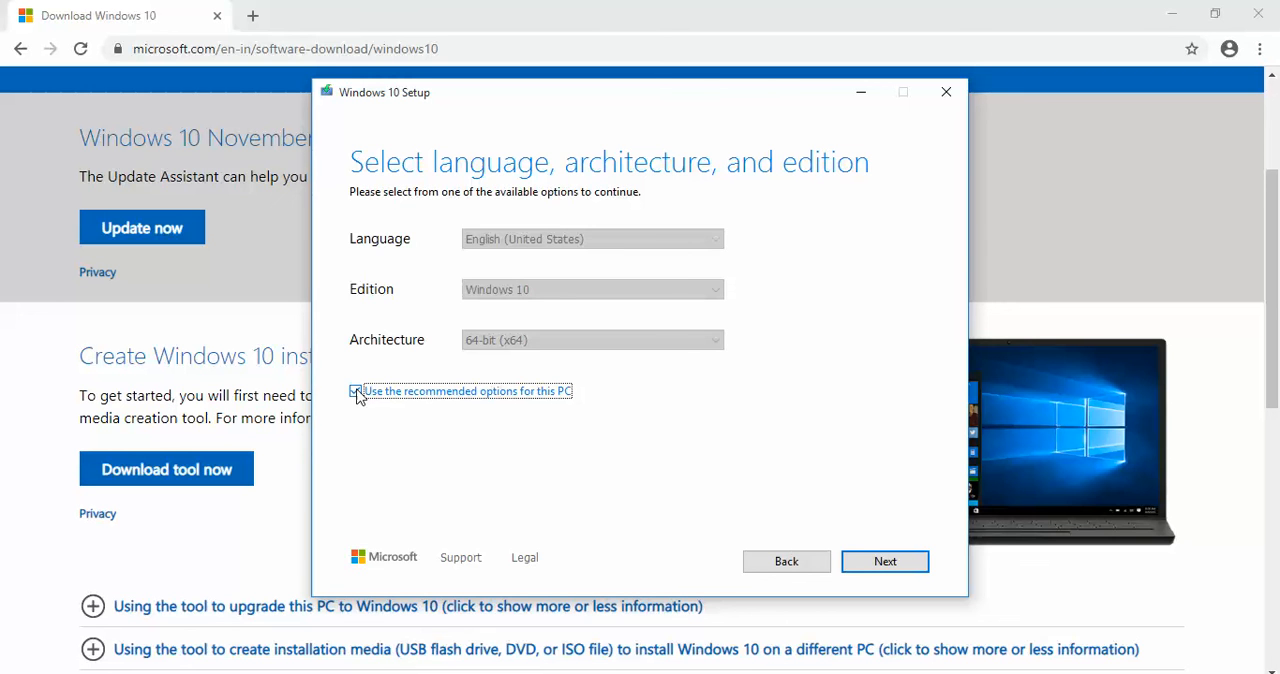
{"action": "left_click", "coordinate": [358, 392]}
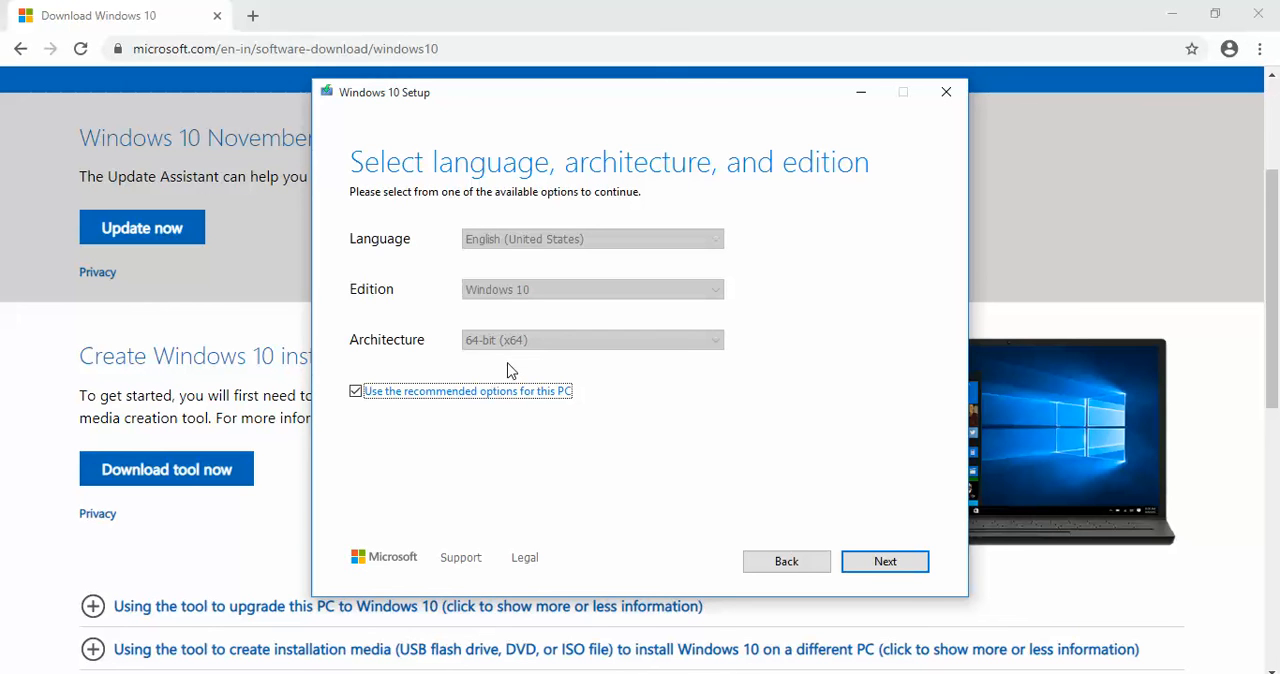
{"action": "mouse_move", "coordinate": [550, 352]}
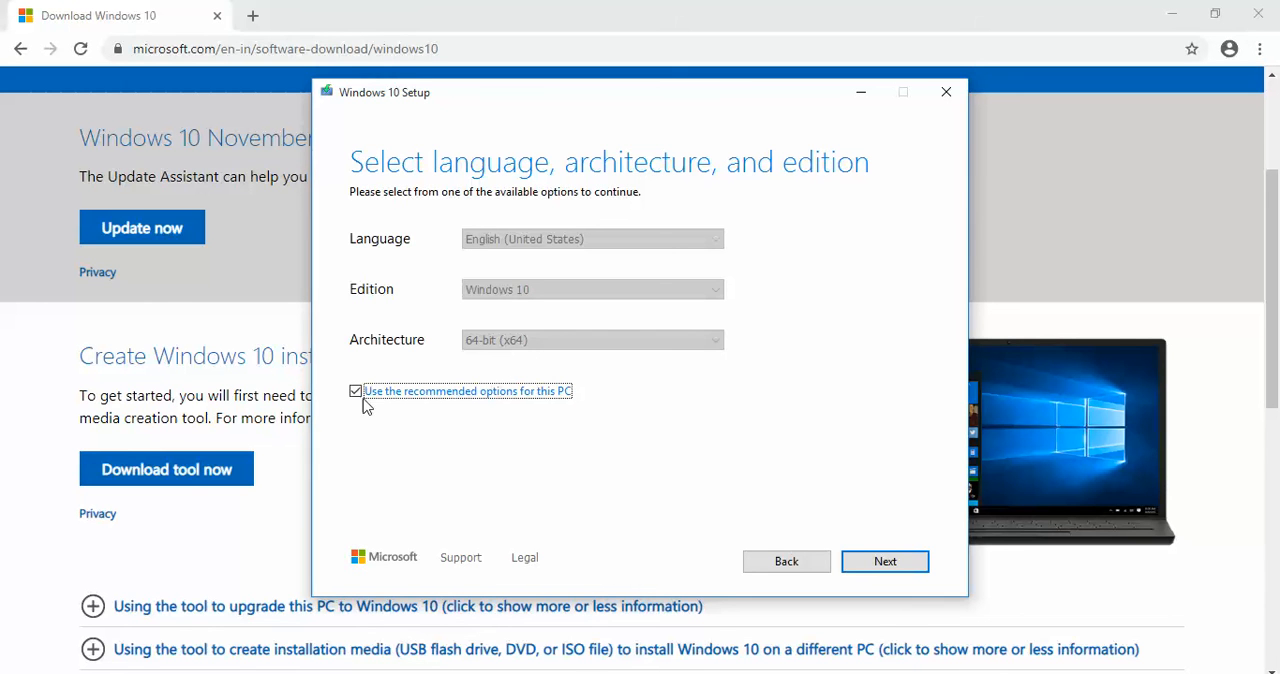
{"action": "left_click", "coordinate": [356, 392]}
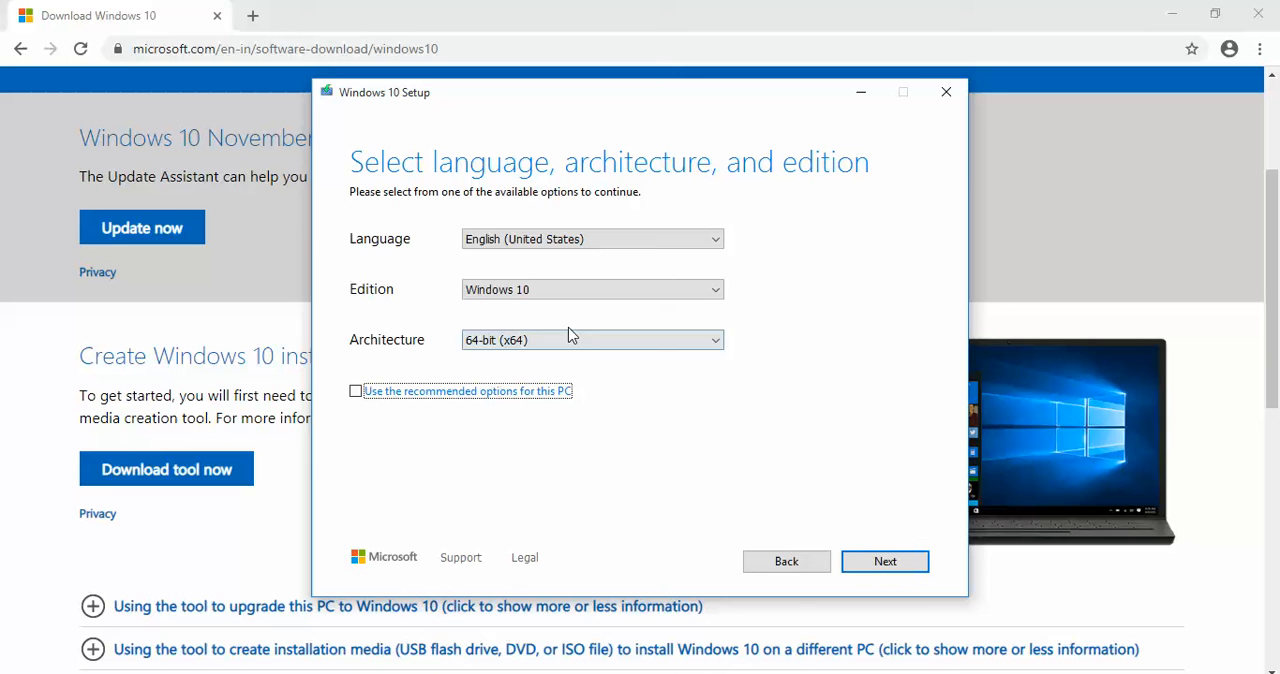
{"action": "left_click", "coordinate": [592, 340]}
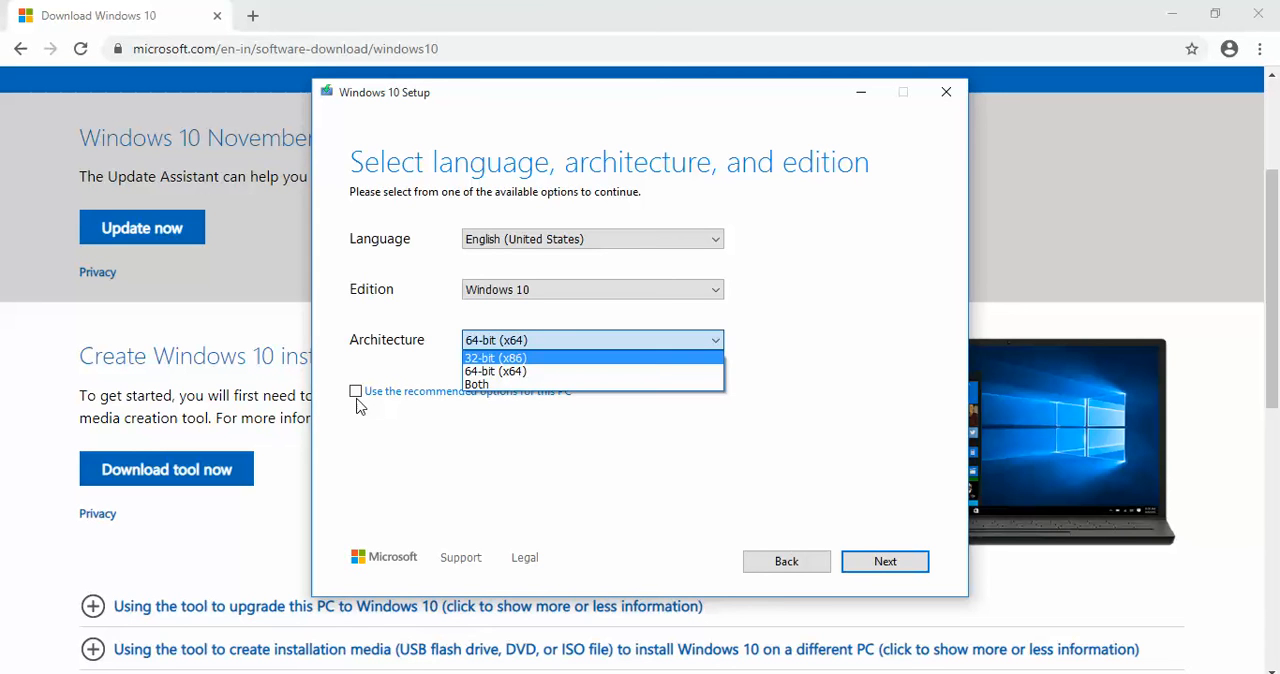
{"action": "left_click", "coordinate": [494, 372]}
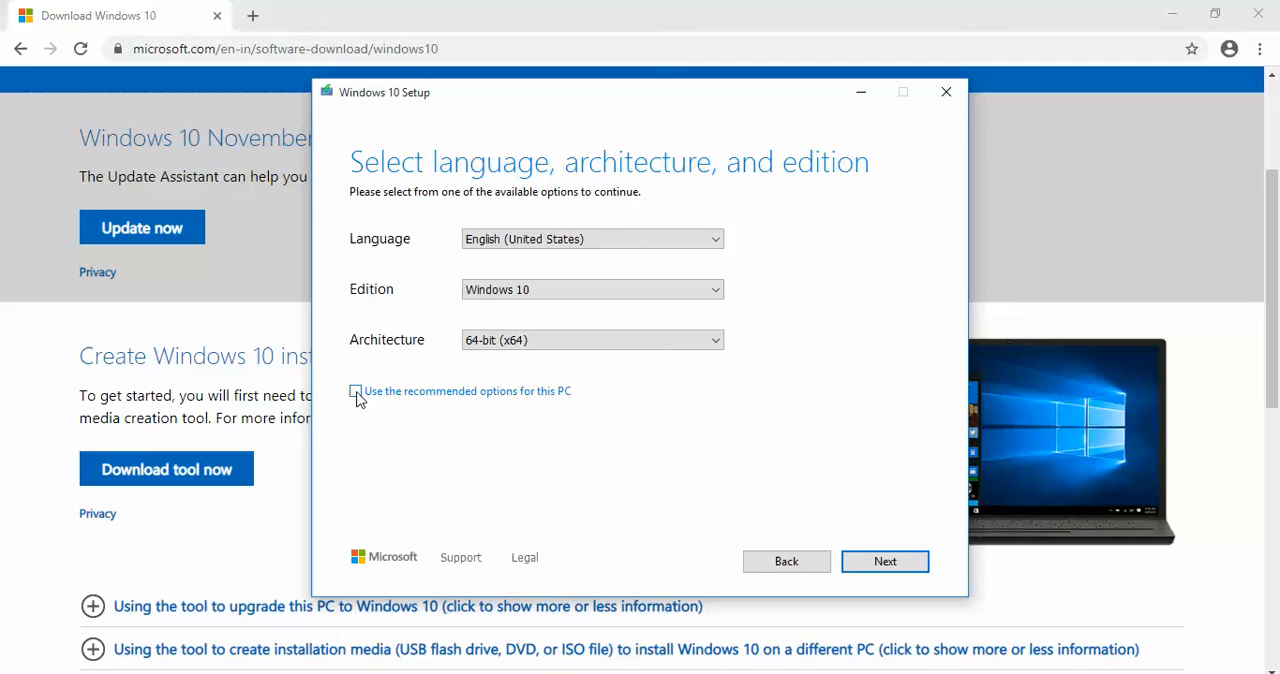
{"action": "left_click", "coordinate": [356, 392]}
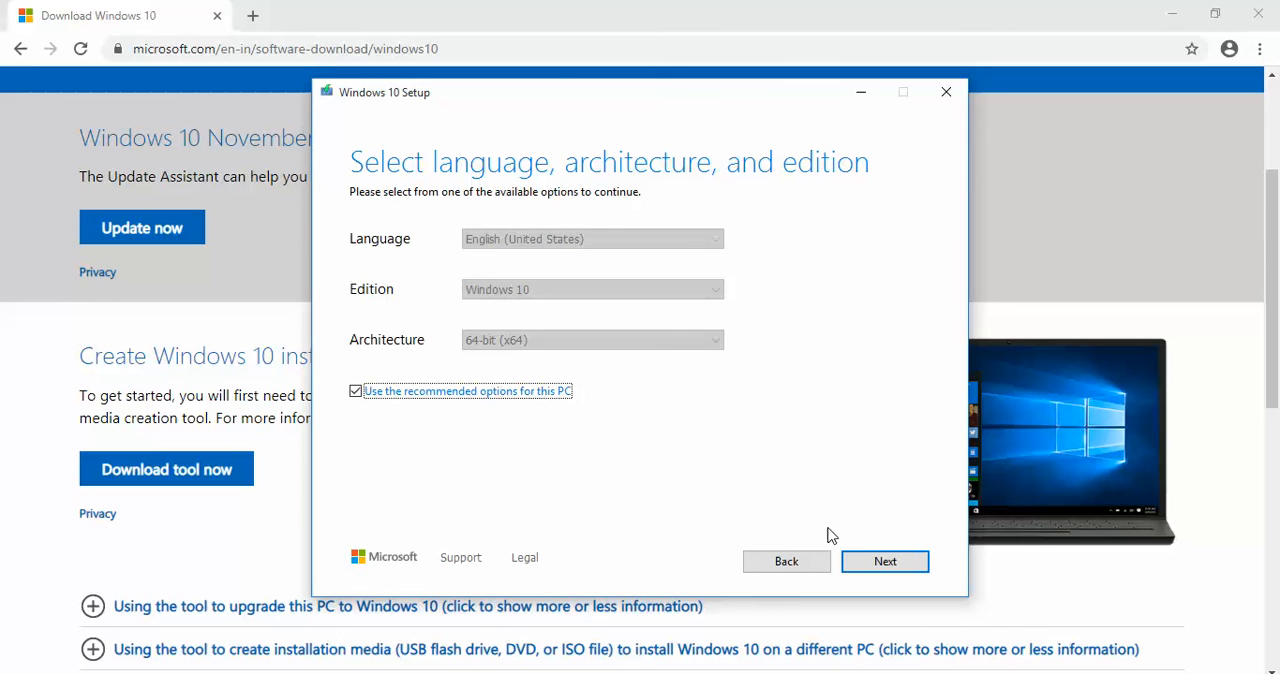
{"action": "left_click", "coordinate": [884, 560]}
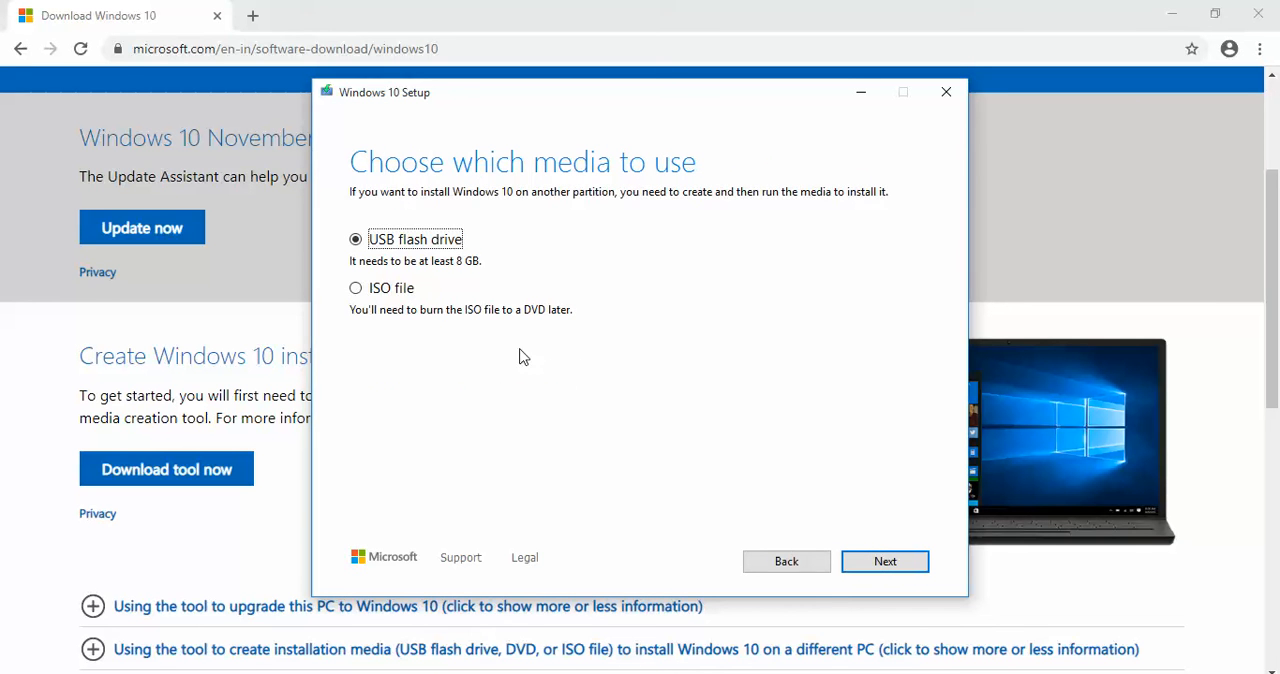
{"action": "mouse_move", "coordinate": [372, 270]}
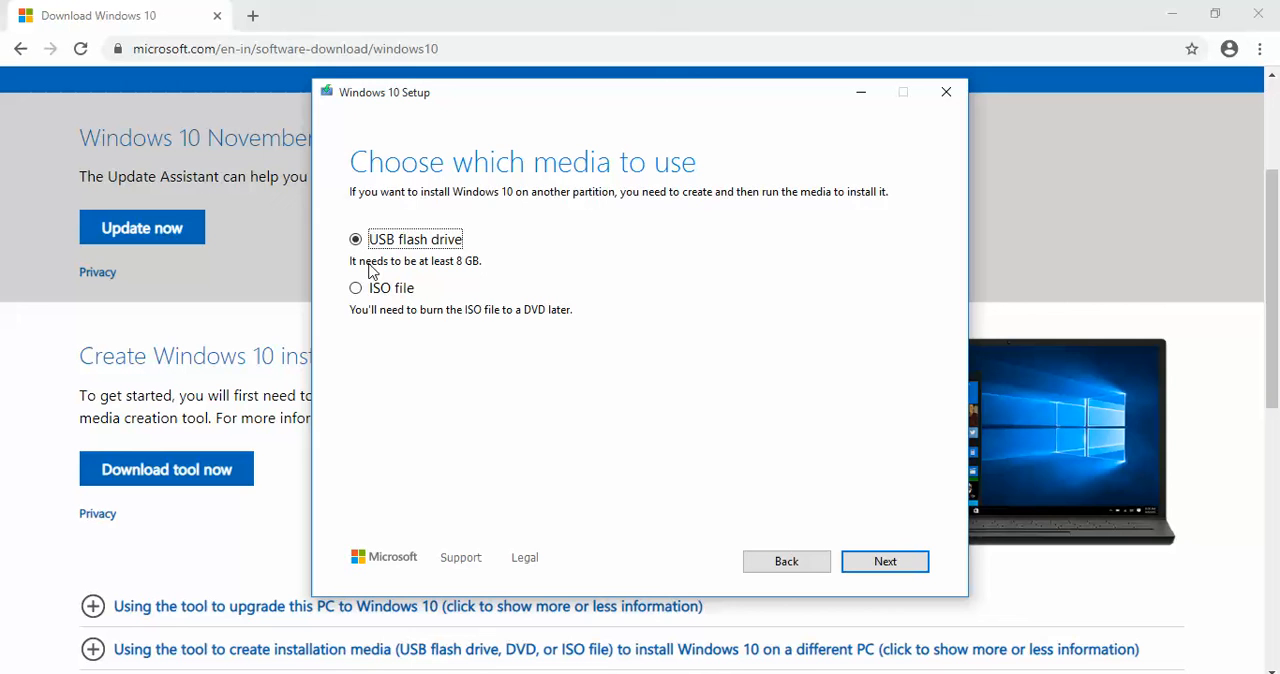
{"action": "mouse_move", "coordinate": [356, 294]}
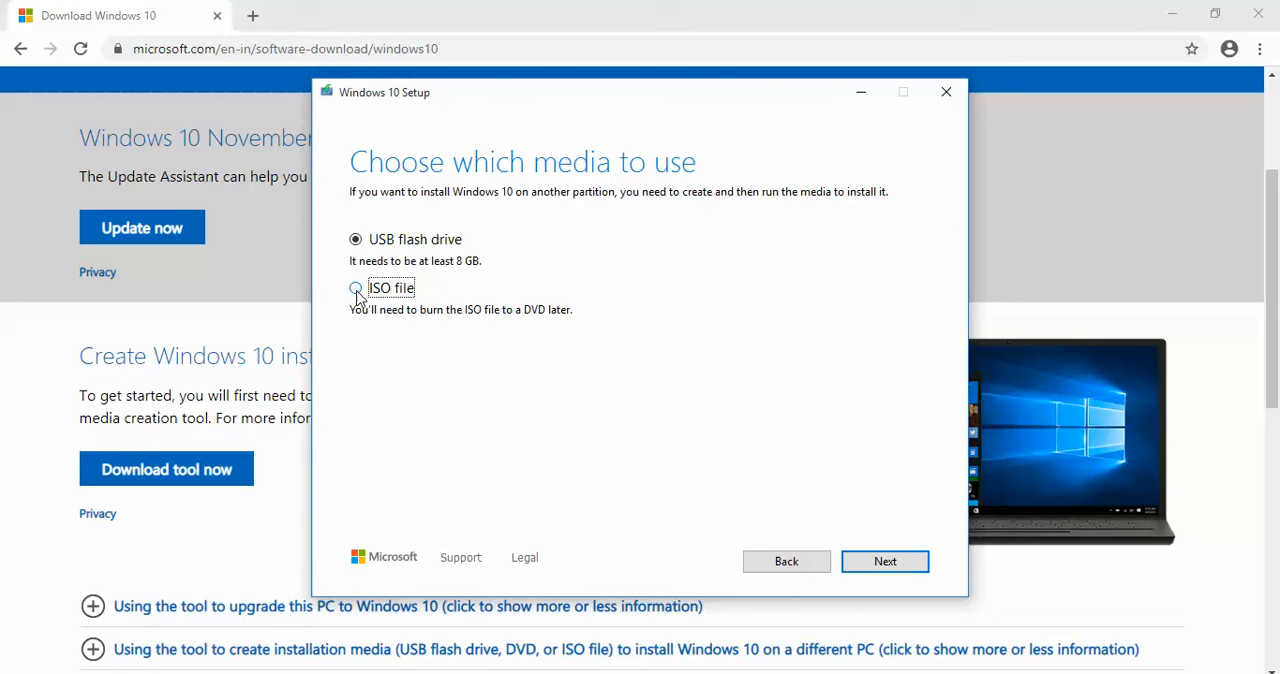
- Choose ISO file as the media and save it to the Desktop, starting the download
{"action": "left_click", "coordinate": [356, 288]}
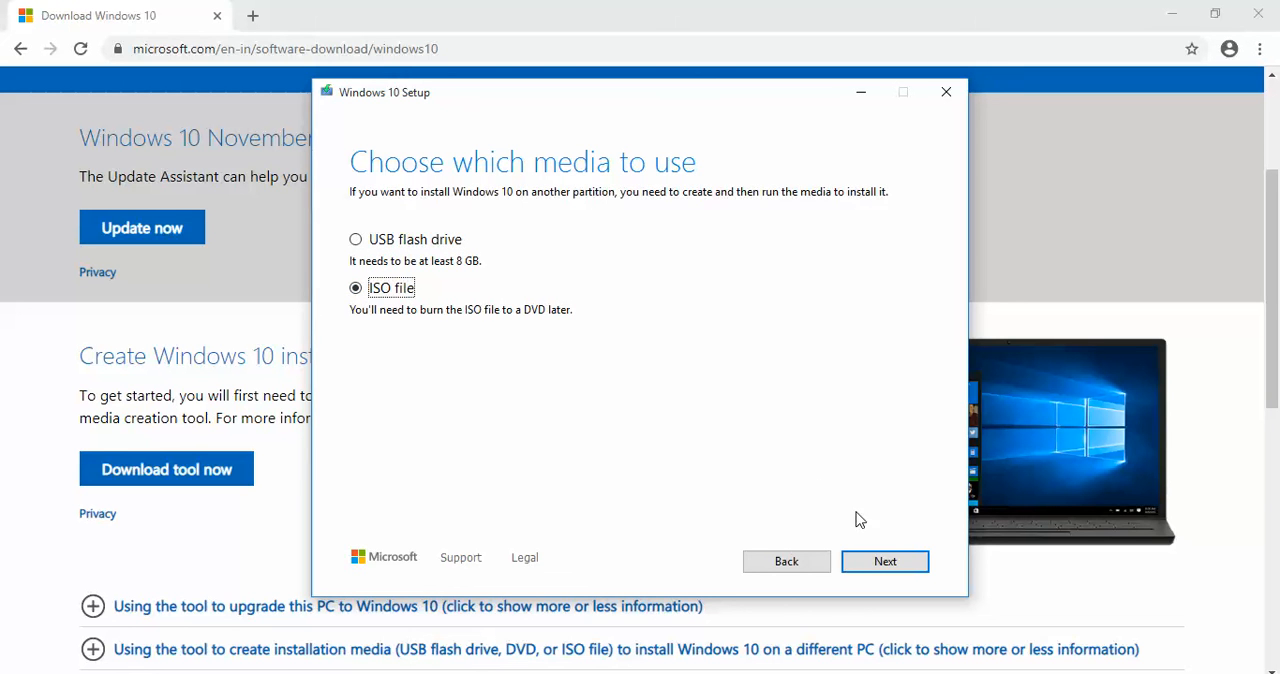
{"action": "left_click", "coordinate": [884, 560]}
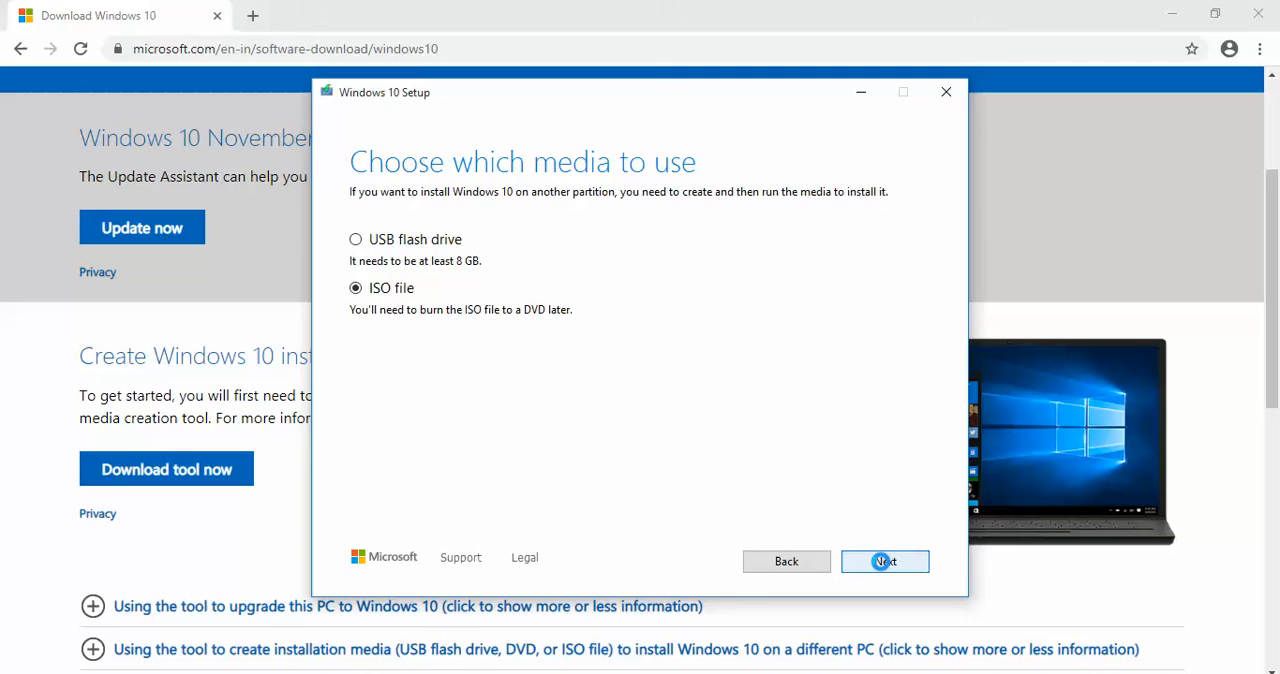
{"action": "left_click", "coordinate": [884, 560]}
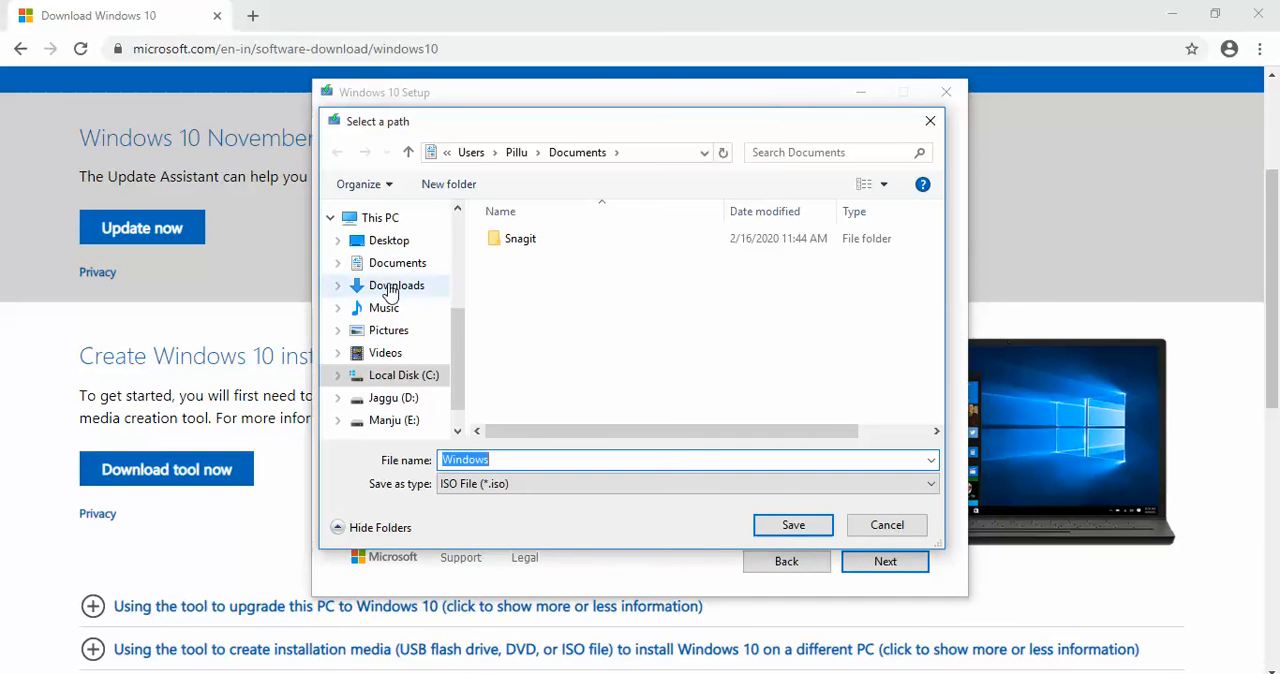
{"action": "left_click", "coordinate": [388, 240]}
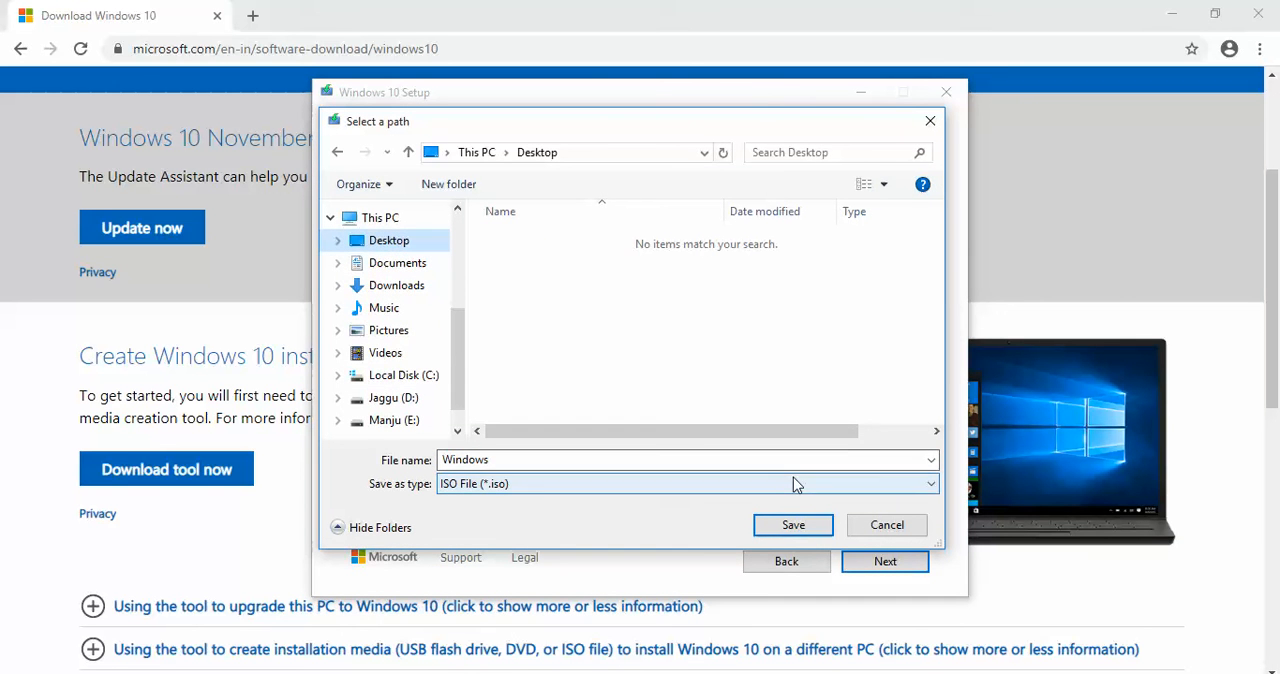
{"action": "left_click", "coordinate": [792, 524]}
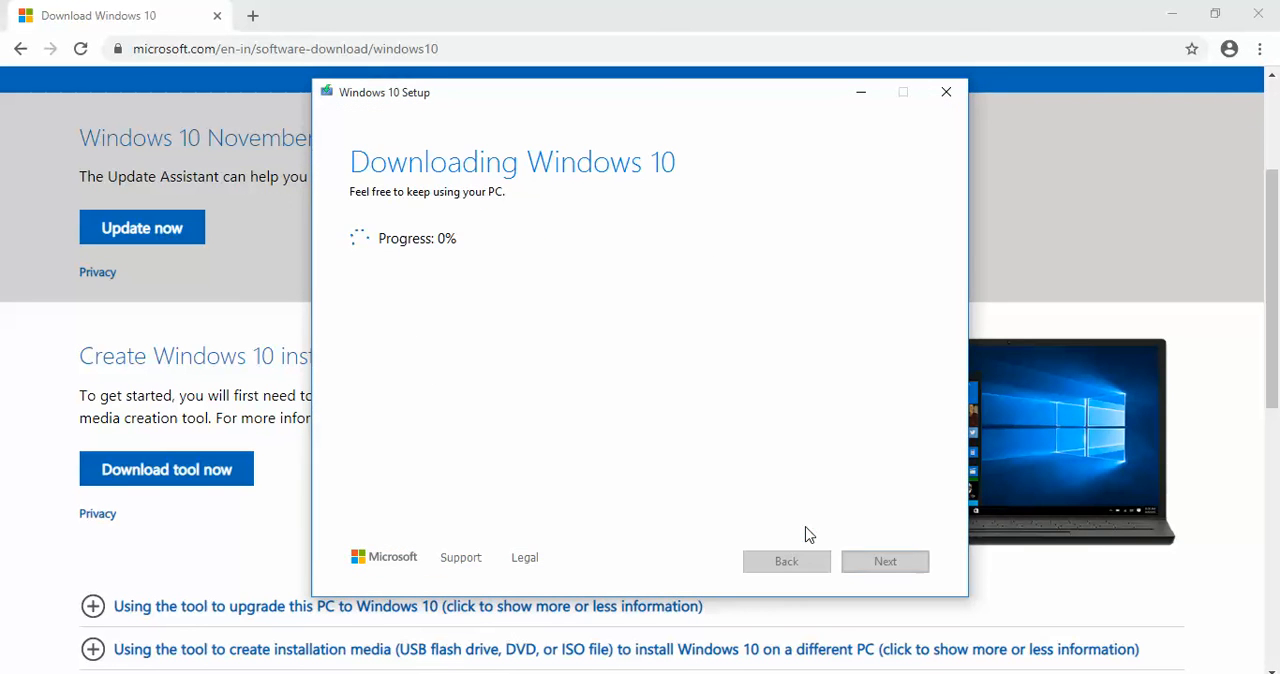